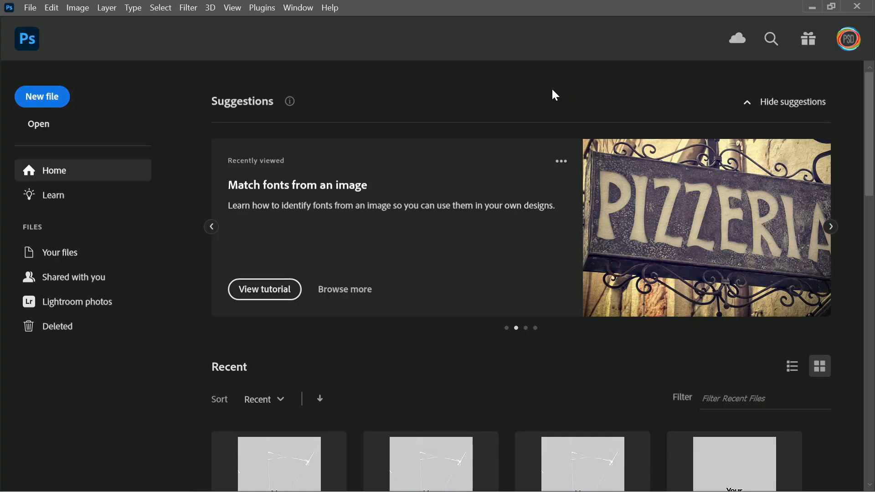
Bring up the Open dialog from the Home screen to browse for the template file
click(38, 124)
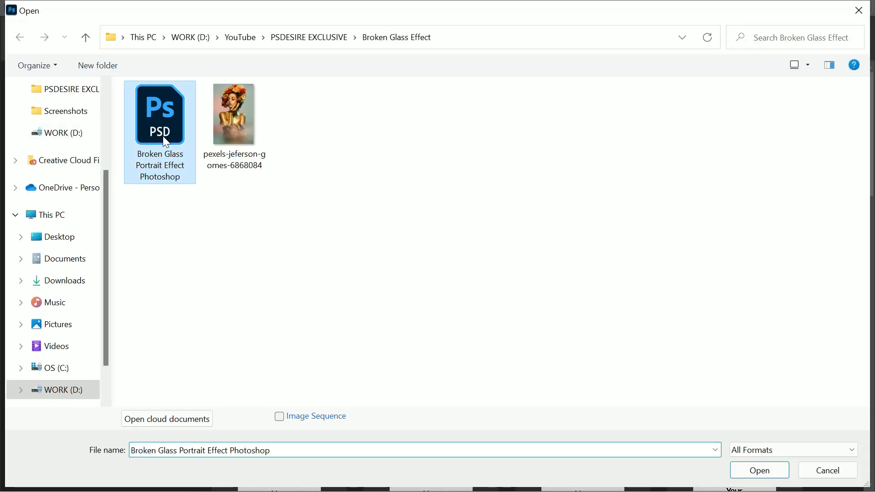
Open Broken Glass Portrait Effect Photoshop.psd, the cracked-glass template with a Place Your Photo layer
click(759, 470)
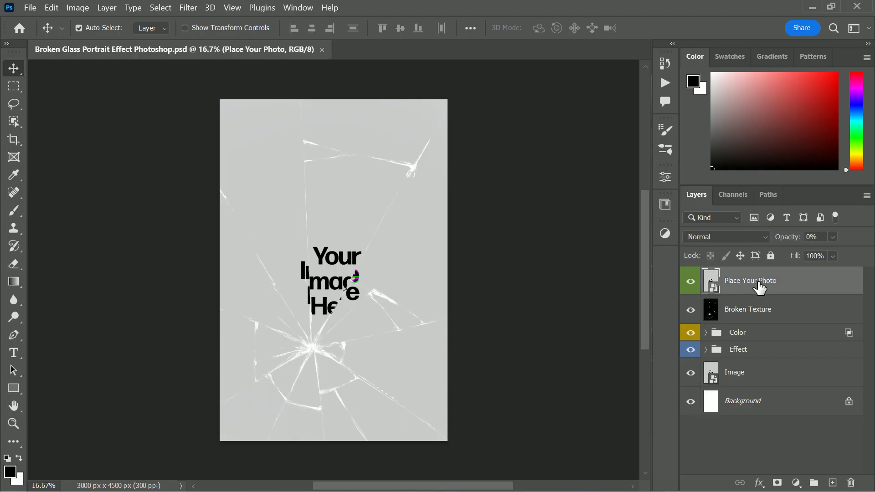
Inside the Place Your Photo smart object, place-embed the portrait pexels-jeferson-gomes-6868084 above the placeholder
double_click(711, 280)
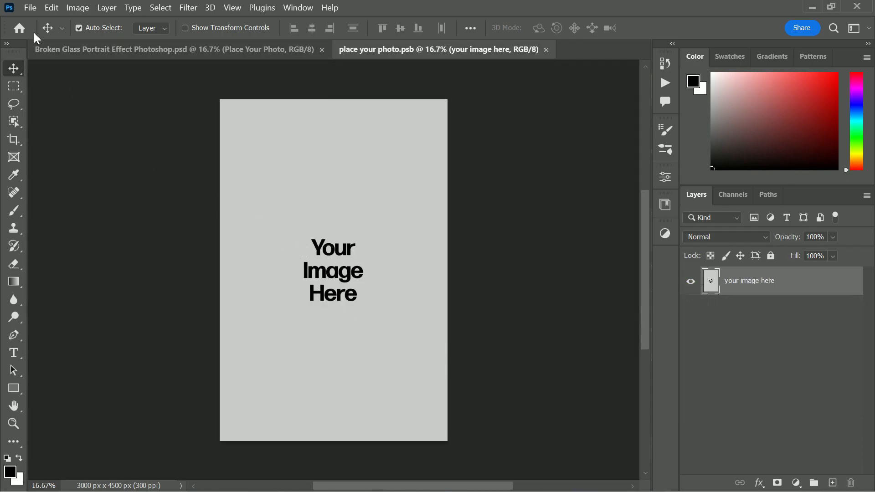
click(25, 7)
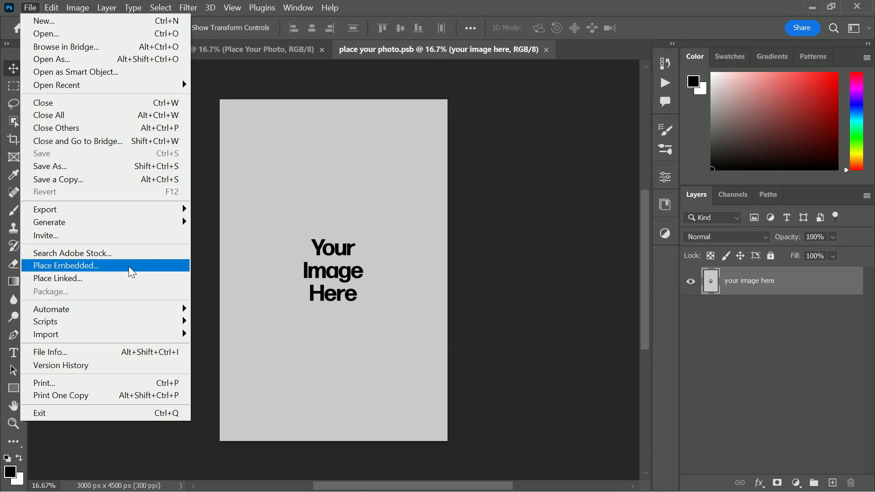
click(66, 265)
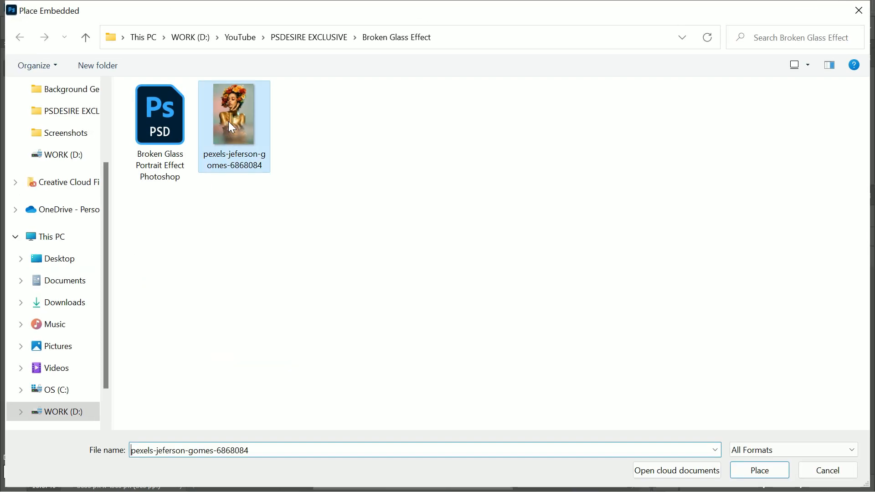
click(759, 470)
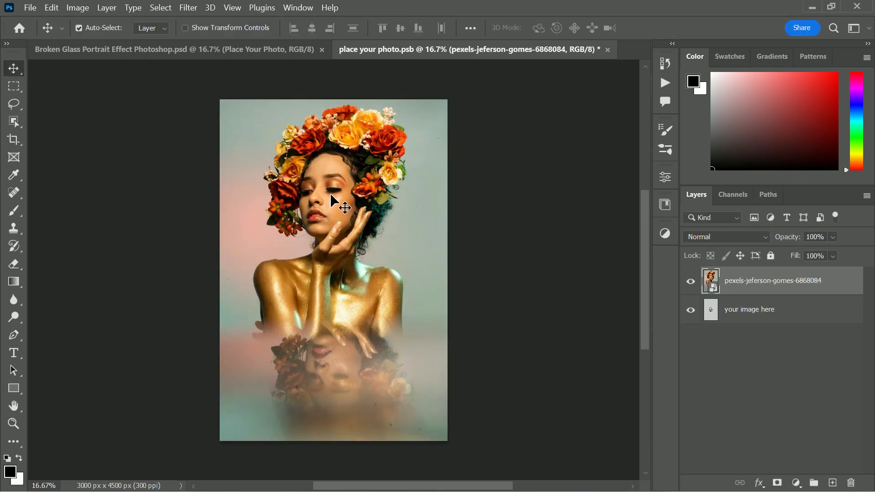
click(36, 7)
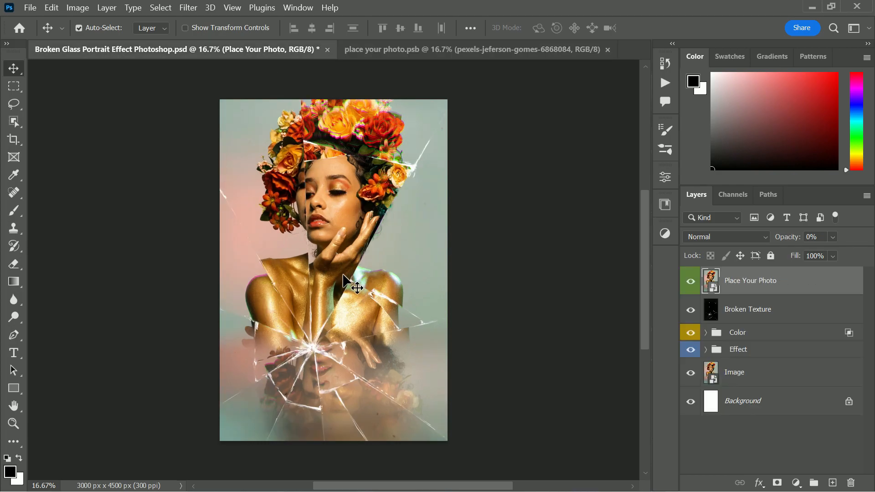
mouse_move(452, 291)
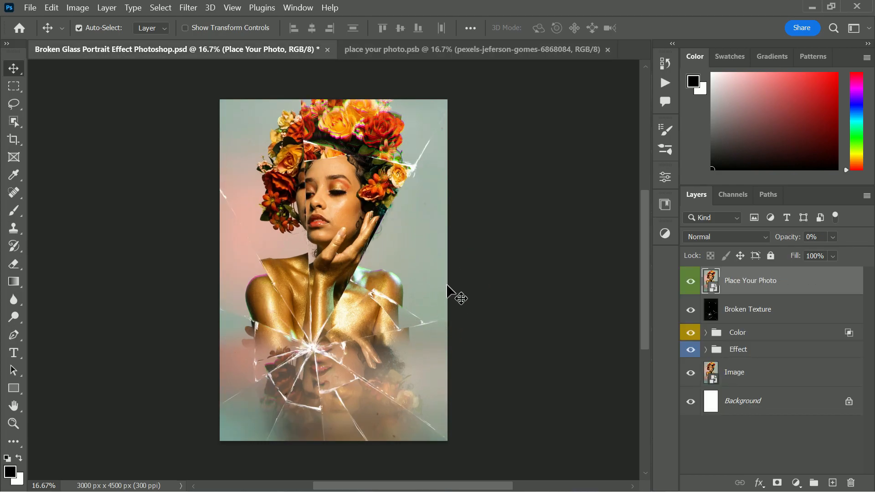